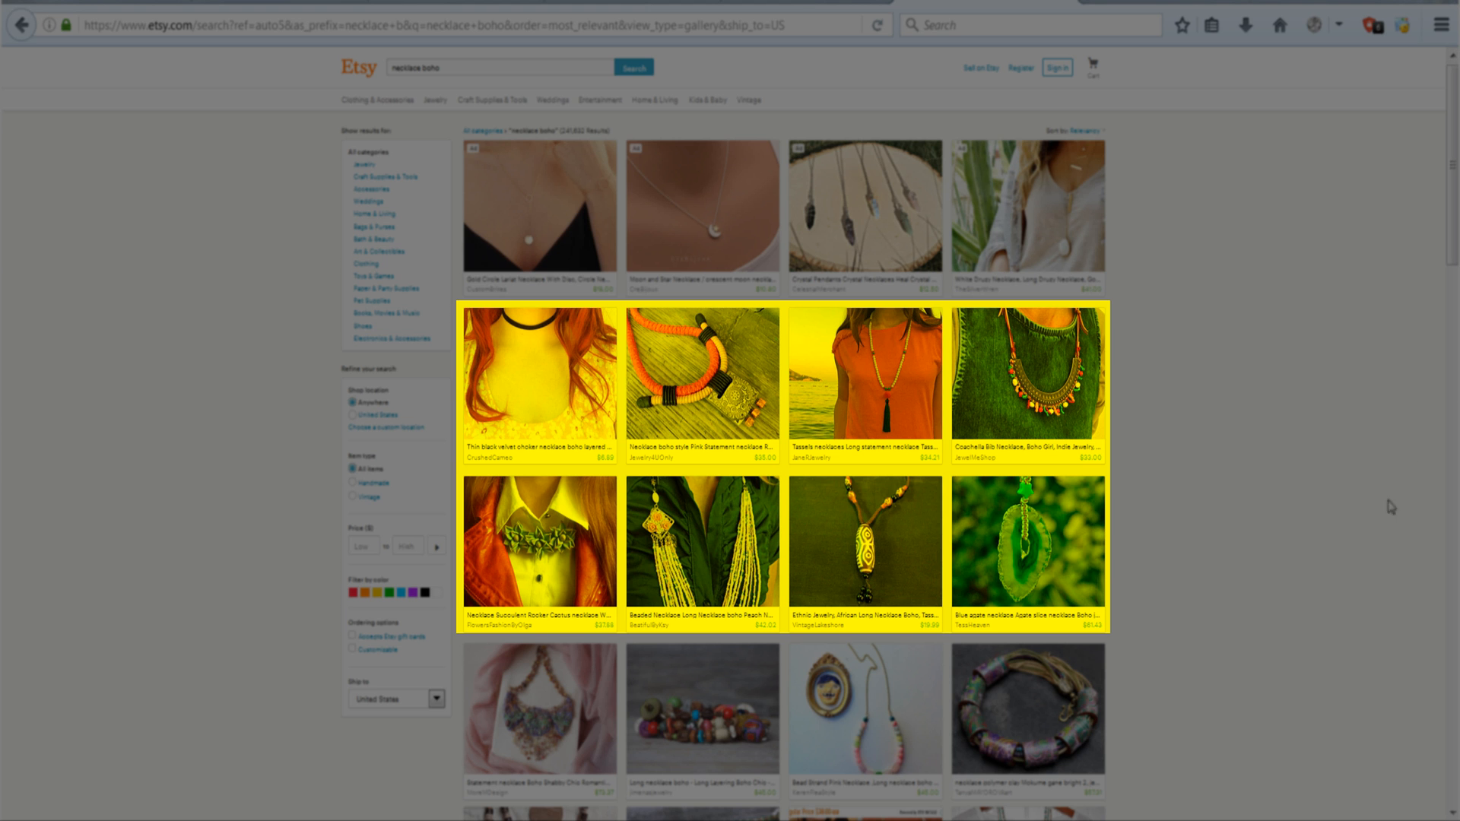
mouse_move(1372, 517)
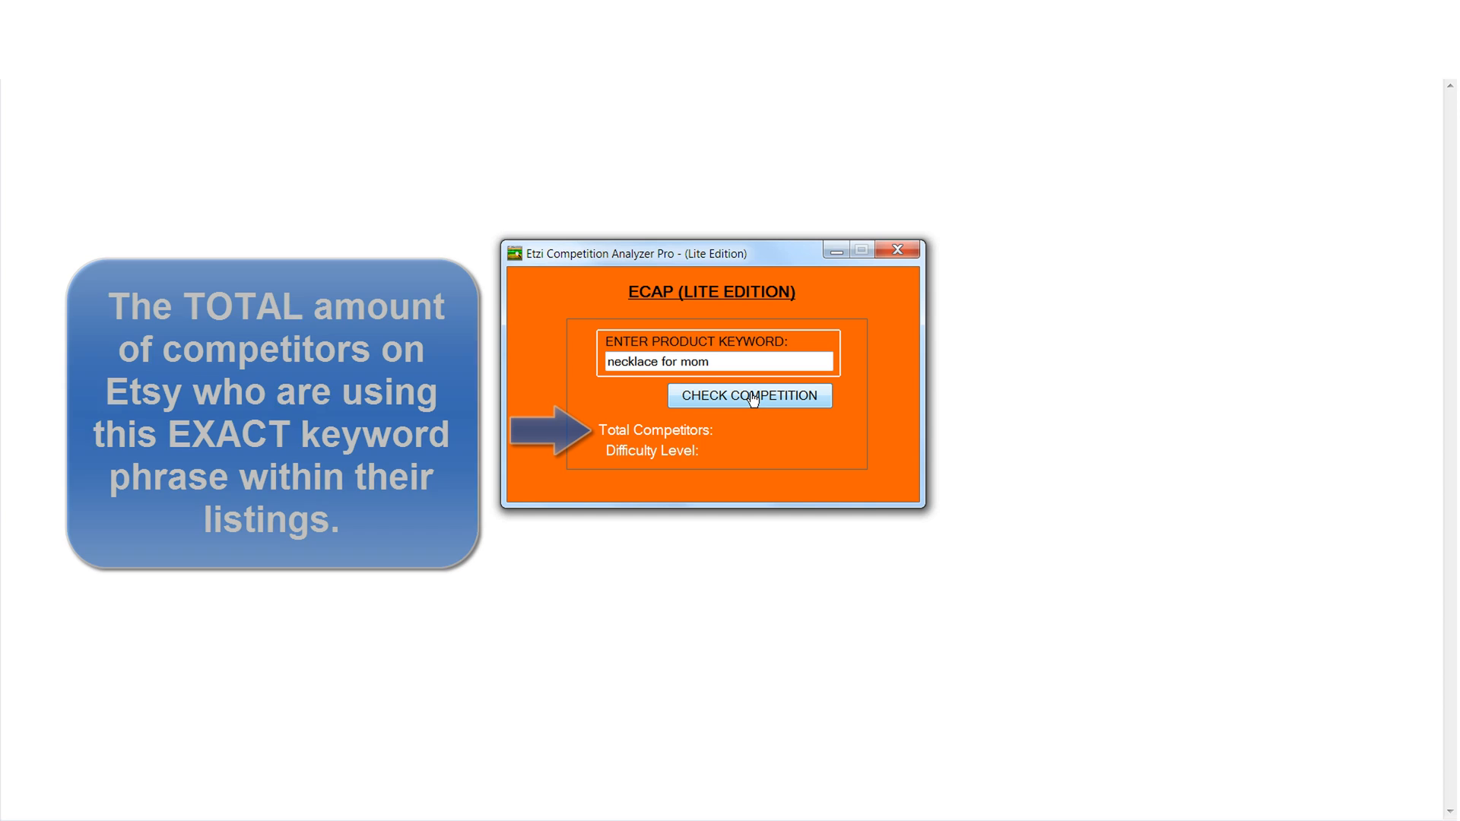
Run the competition check for 'necklace for mom': 8,767 competitors, TOO DIFFICULT.
left_click(752, 396)
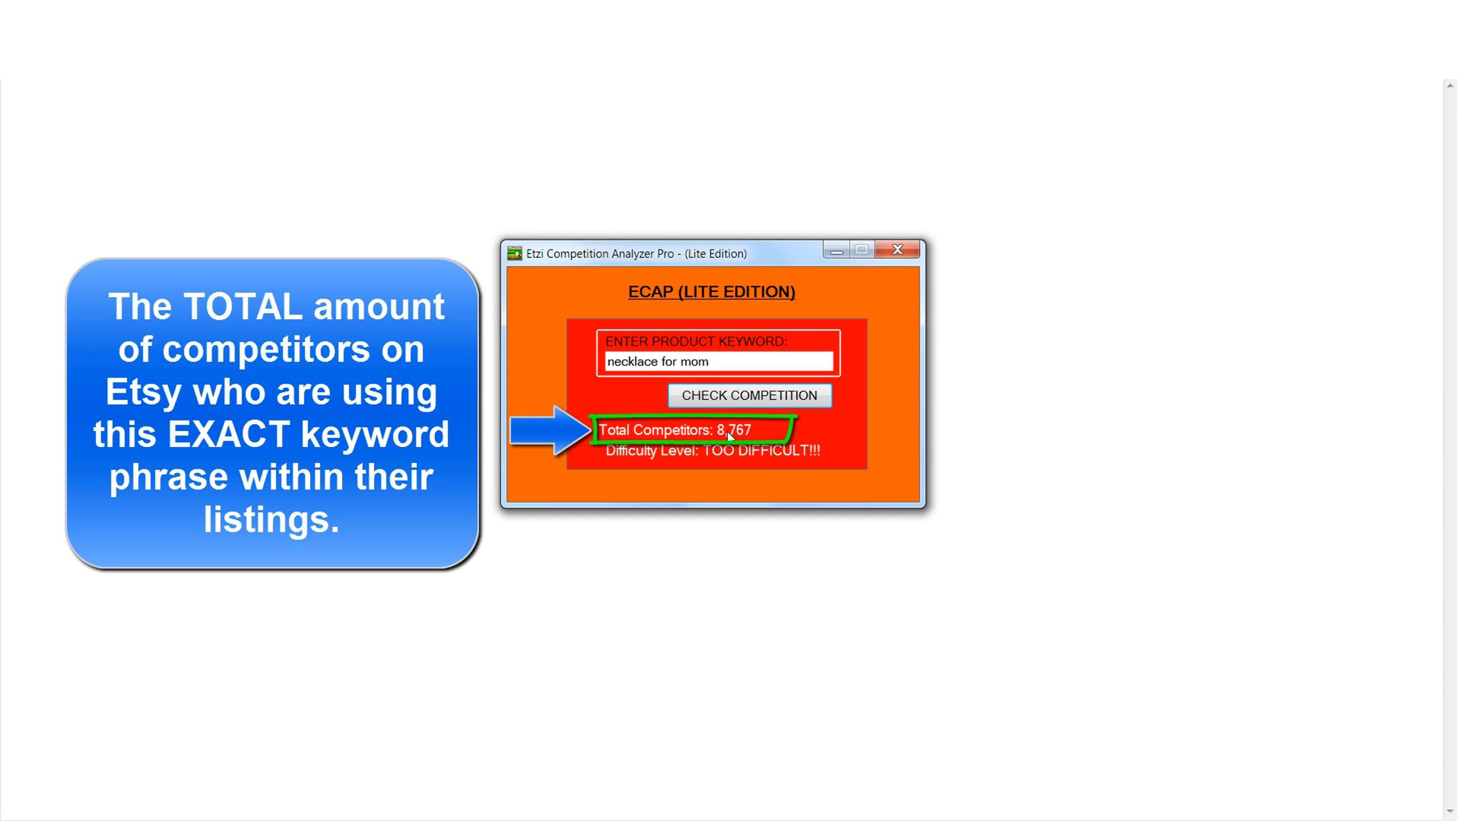
mouse_move(791, 463)
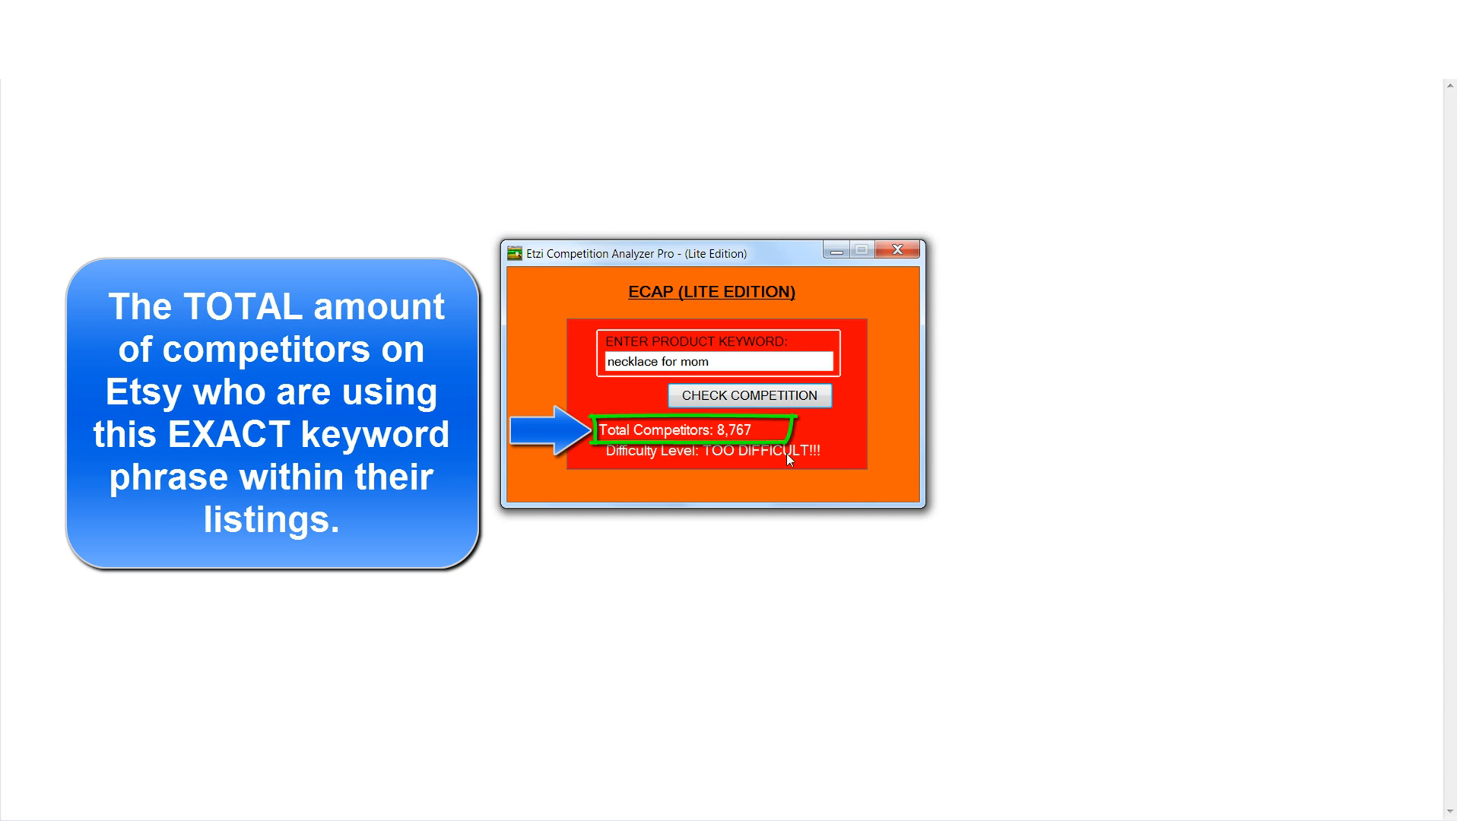
mouse_move(792, 475)
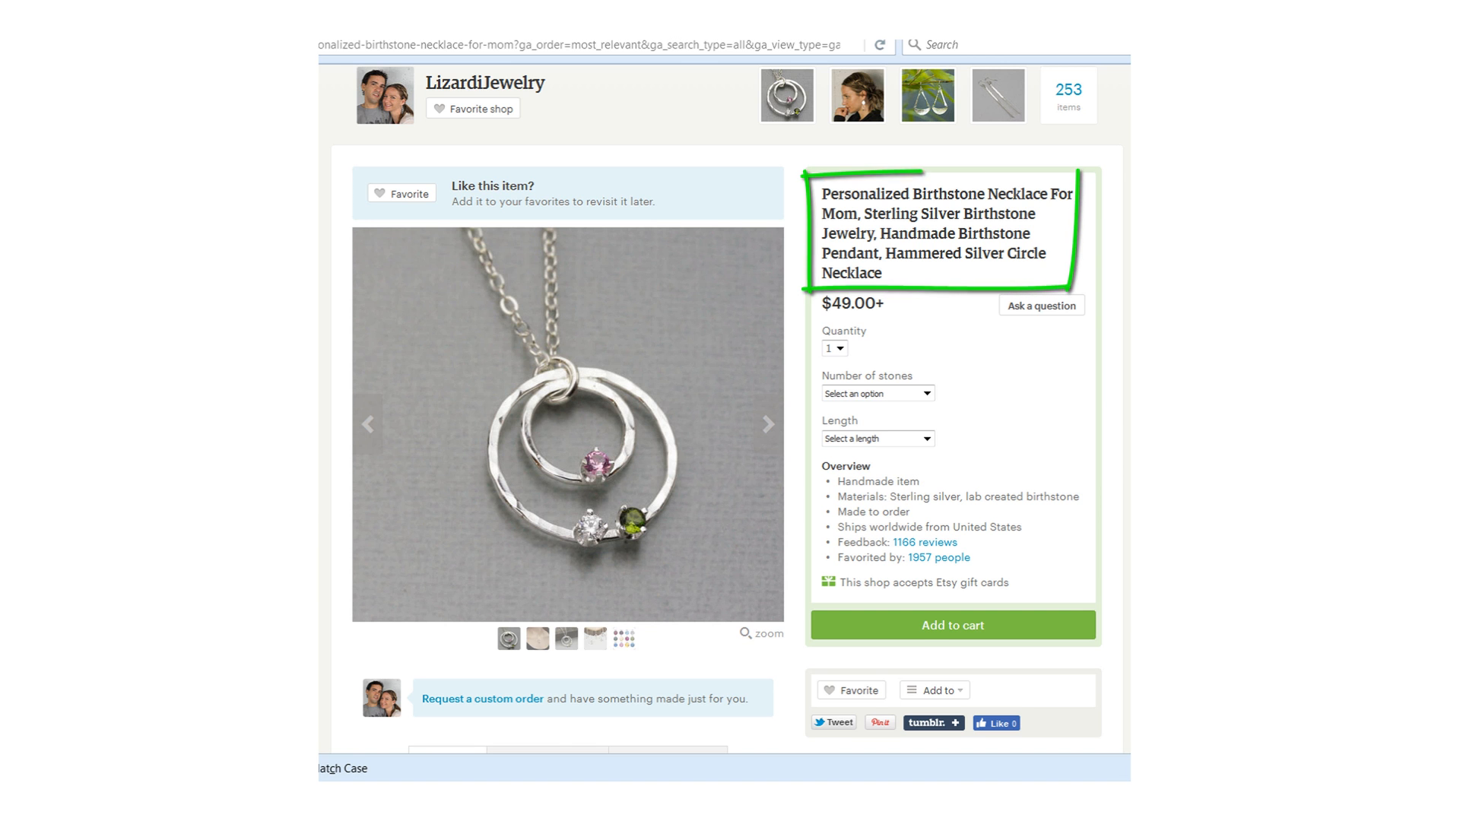
Scroll through the personalized birthstone necklace for mom listing's title and description.
scroll("down", 3)
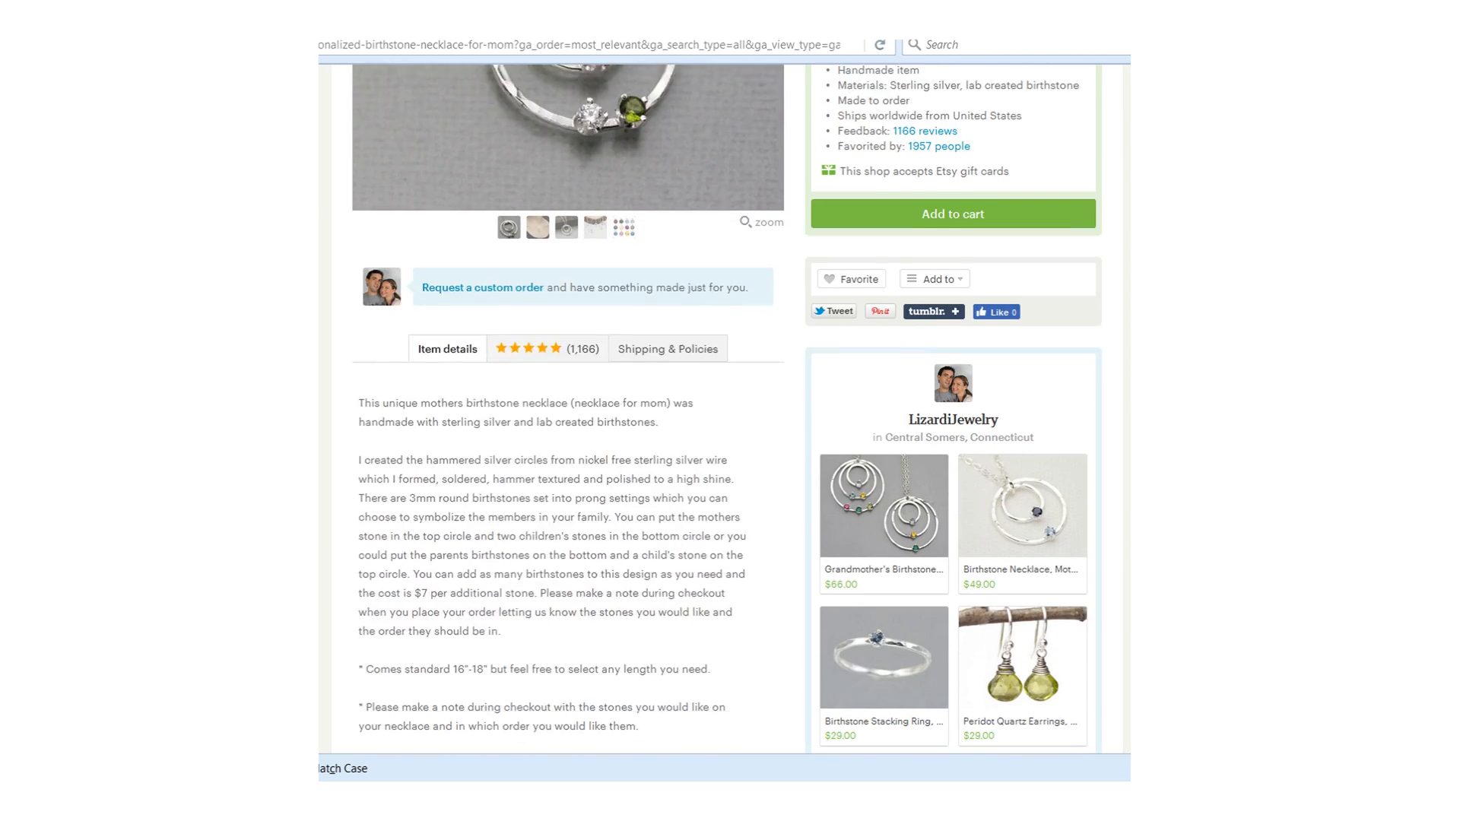
scroll("down", 3)
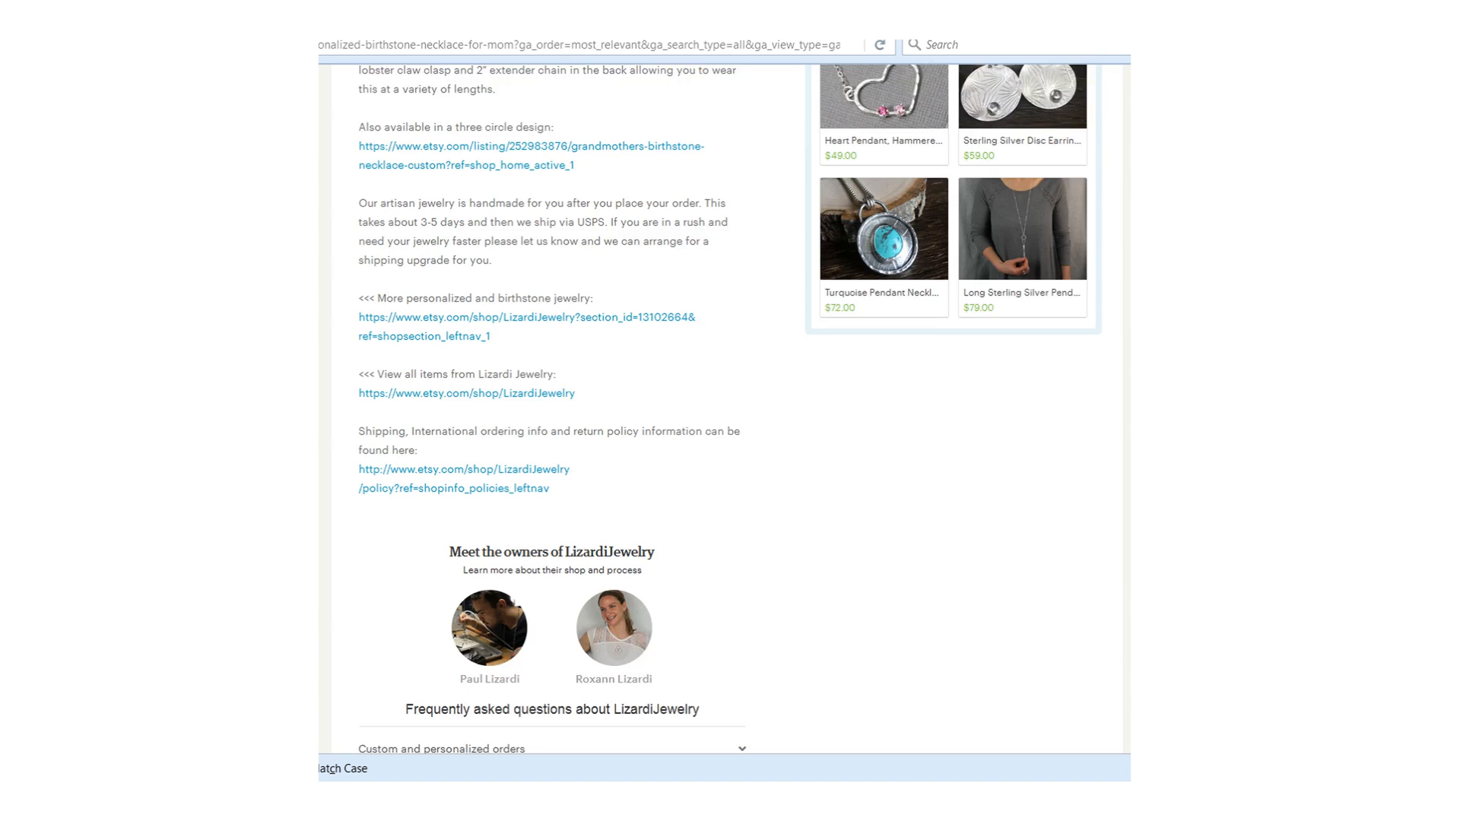
scroll("down", 3)
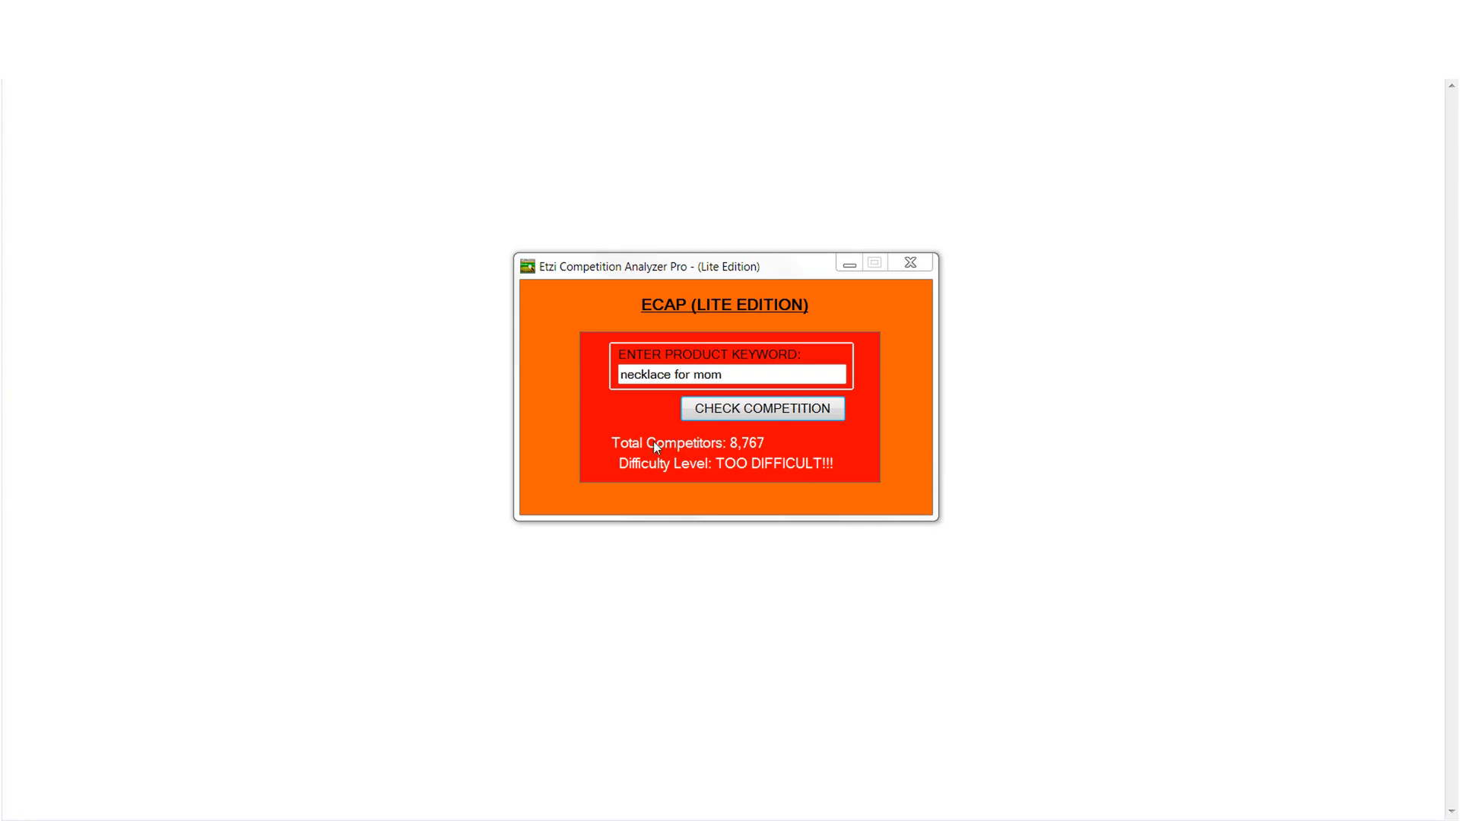
mouse_move(729, 487)
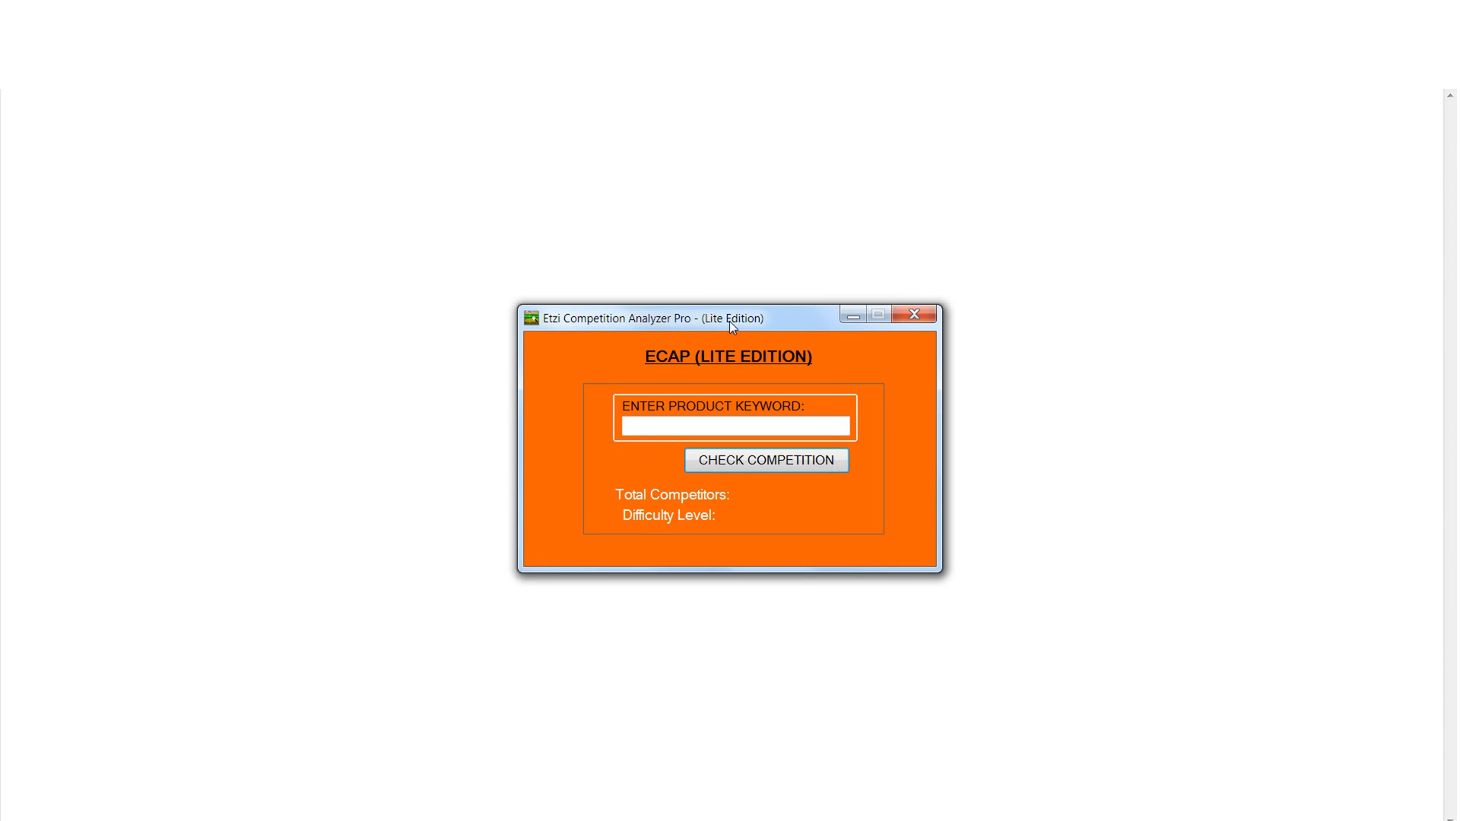
Check 'watch for dad': 17 competitors, EXTREMELY EASY.
type("watch fo")
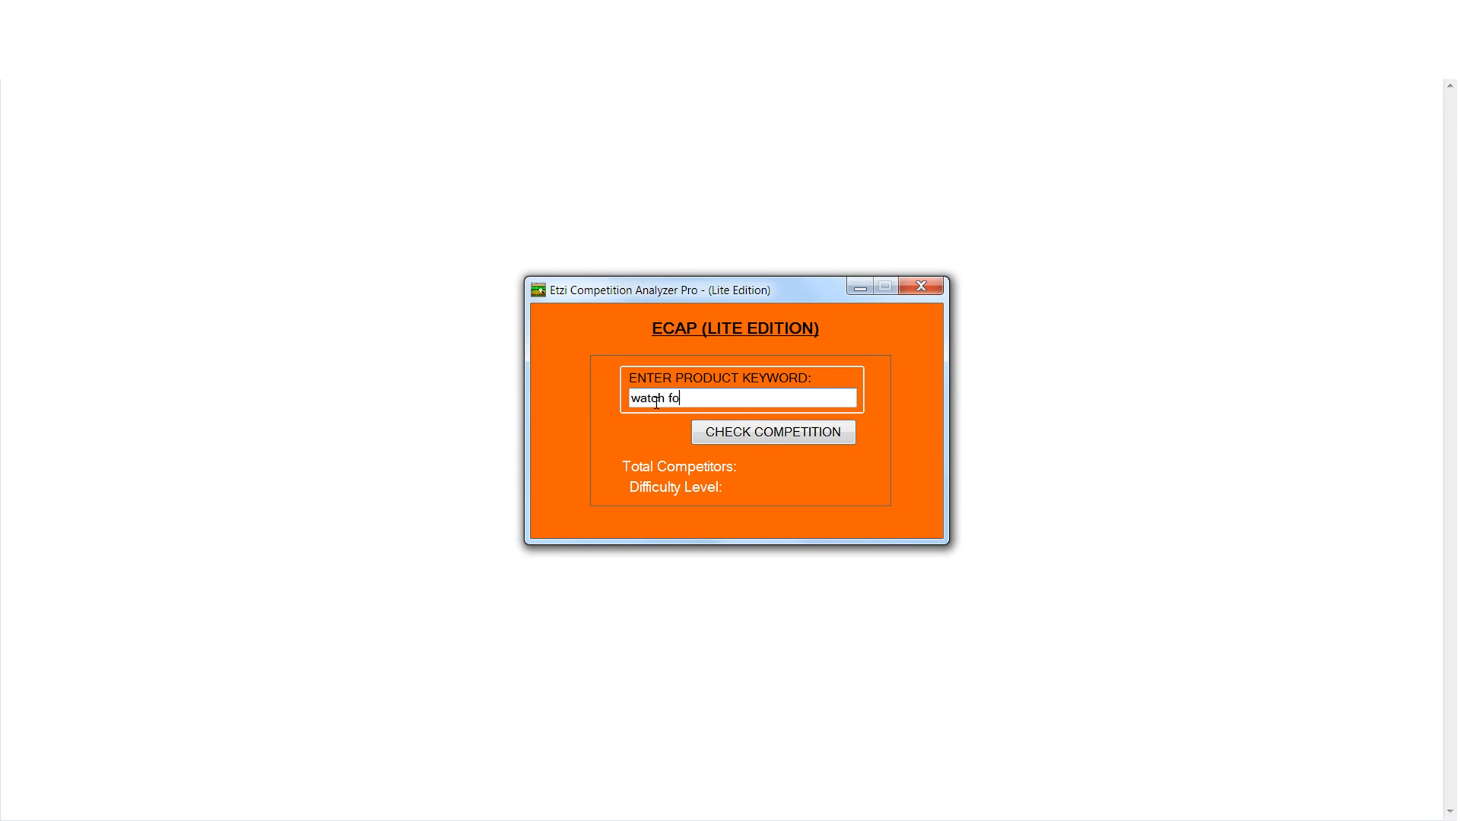
type("r dad")
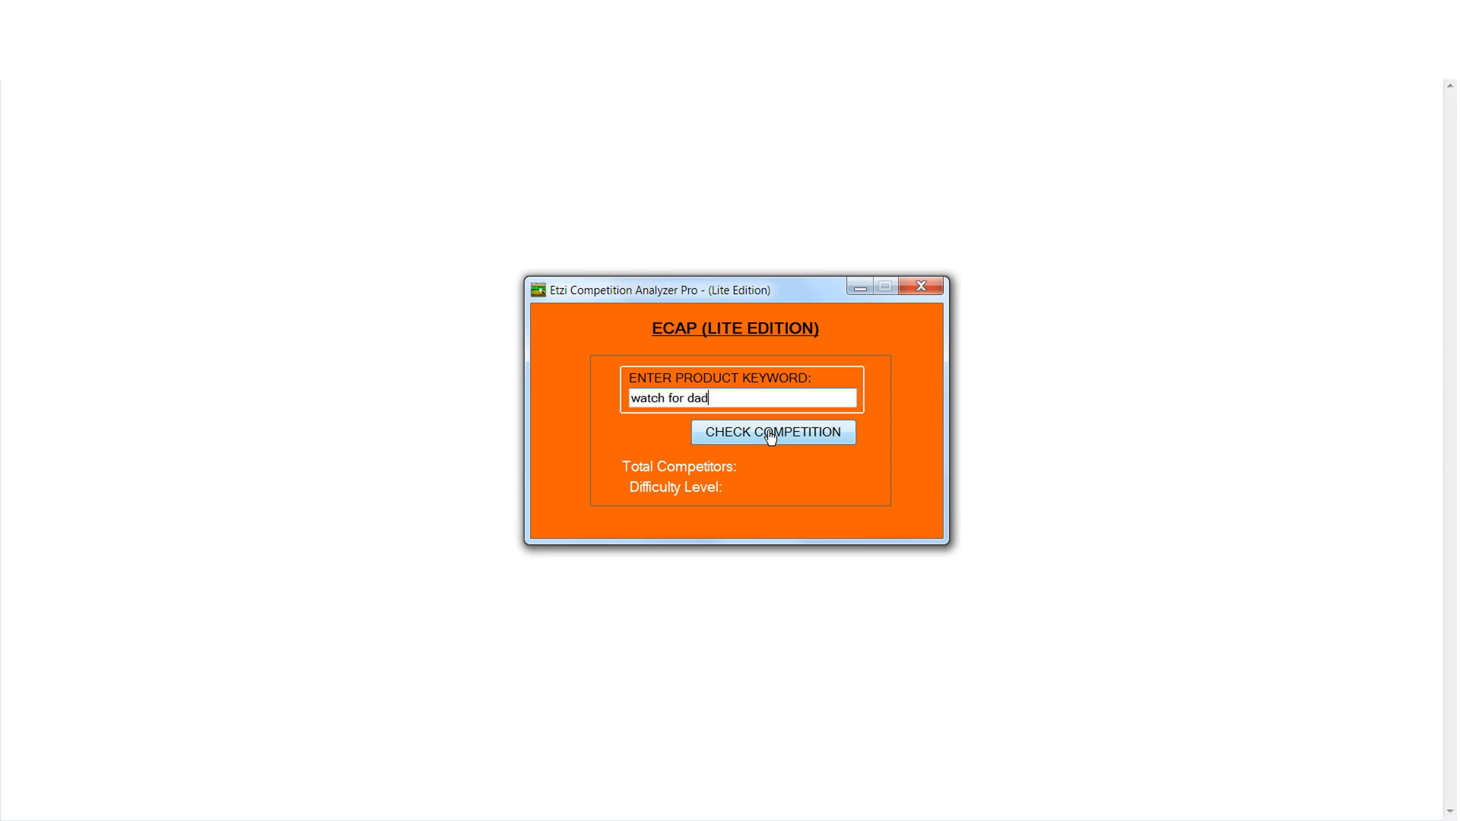
left_click(773, 432)
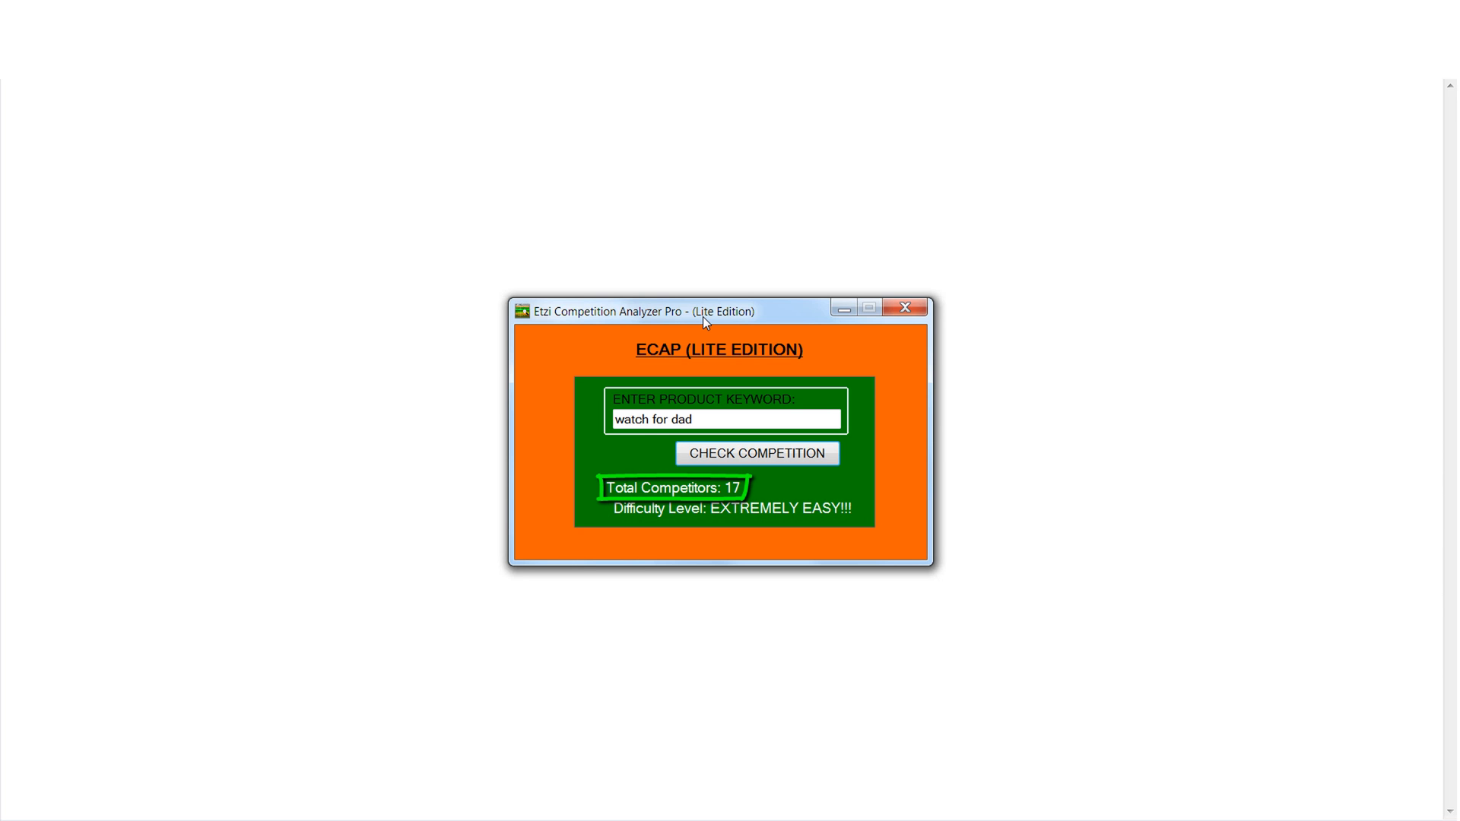
Replace the keyword with 'ring for grandma' and check it: 69 competitors, EXTREMELY EASY.
triple_click(724, 420)
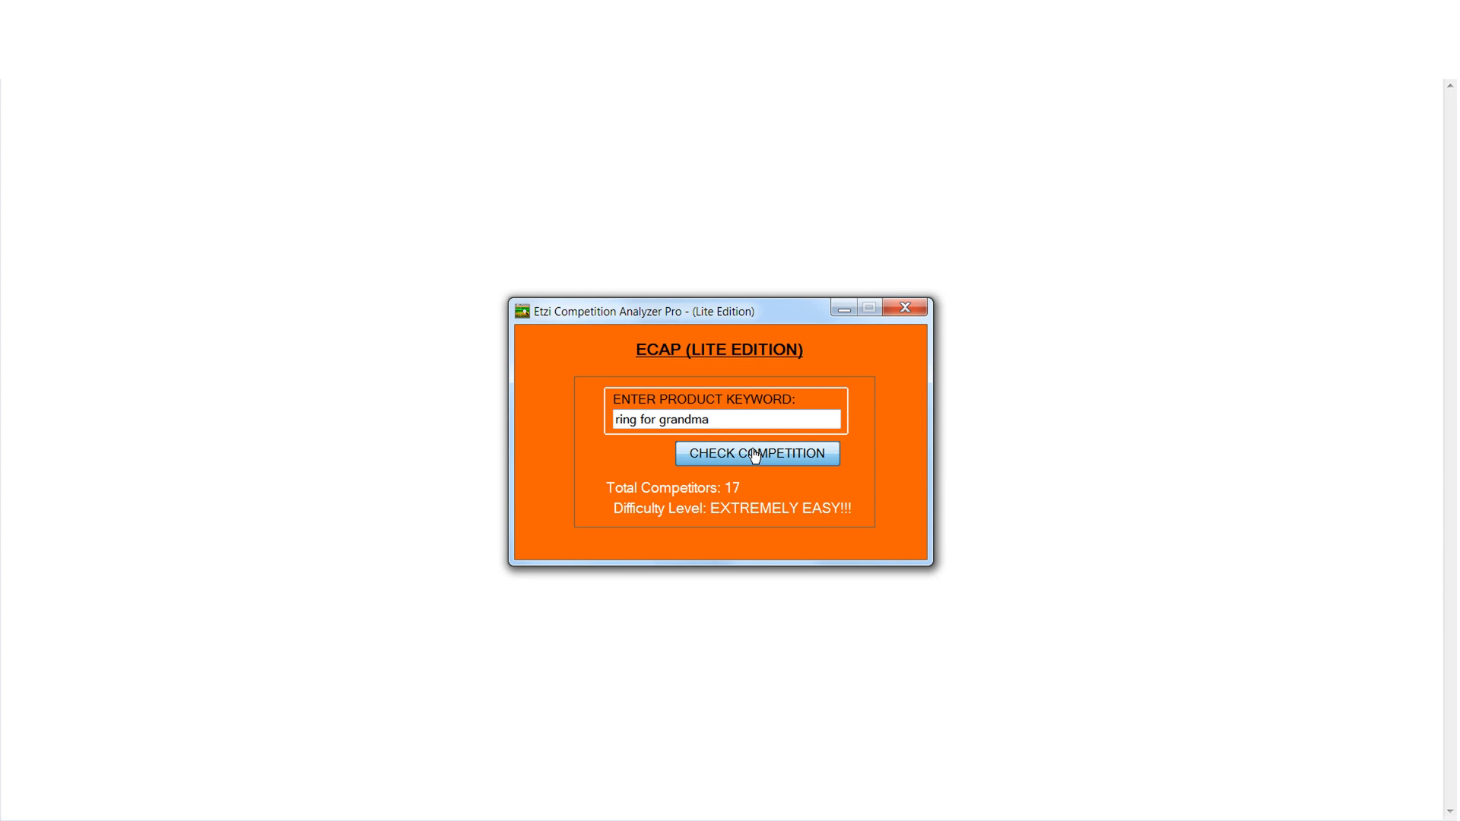
left_click(757, 453)
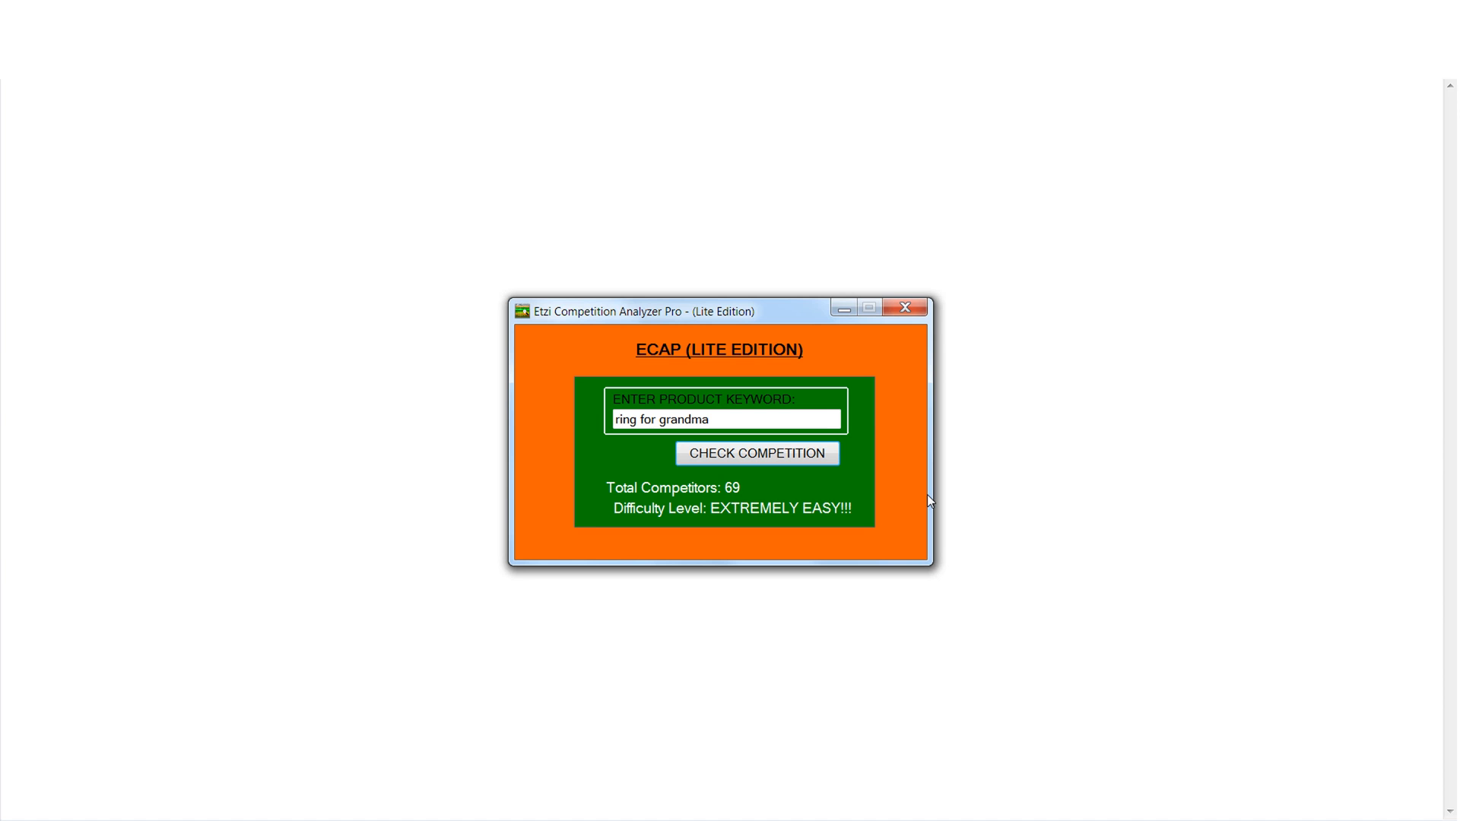
mouse_move(920, 496)
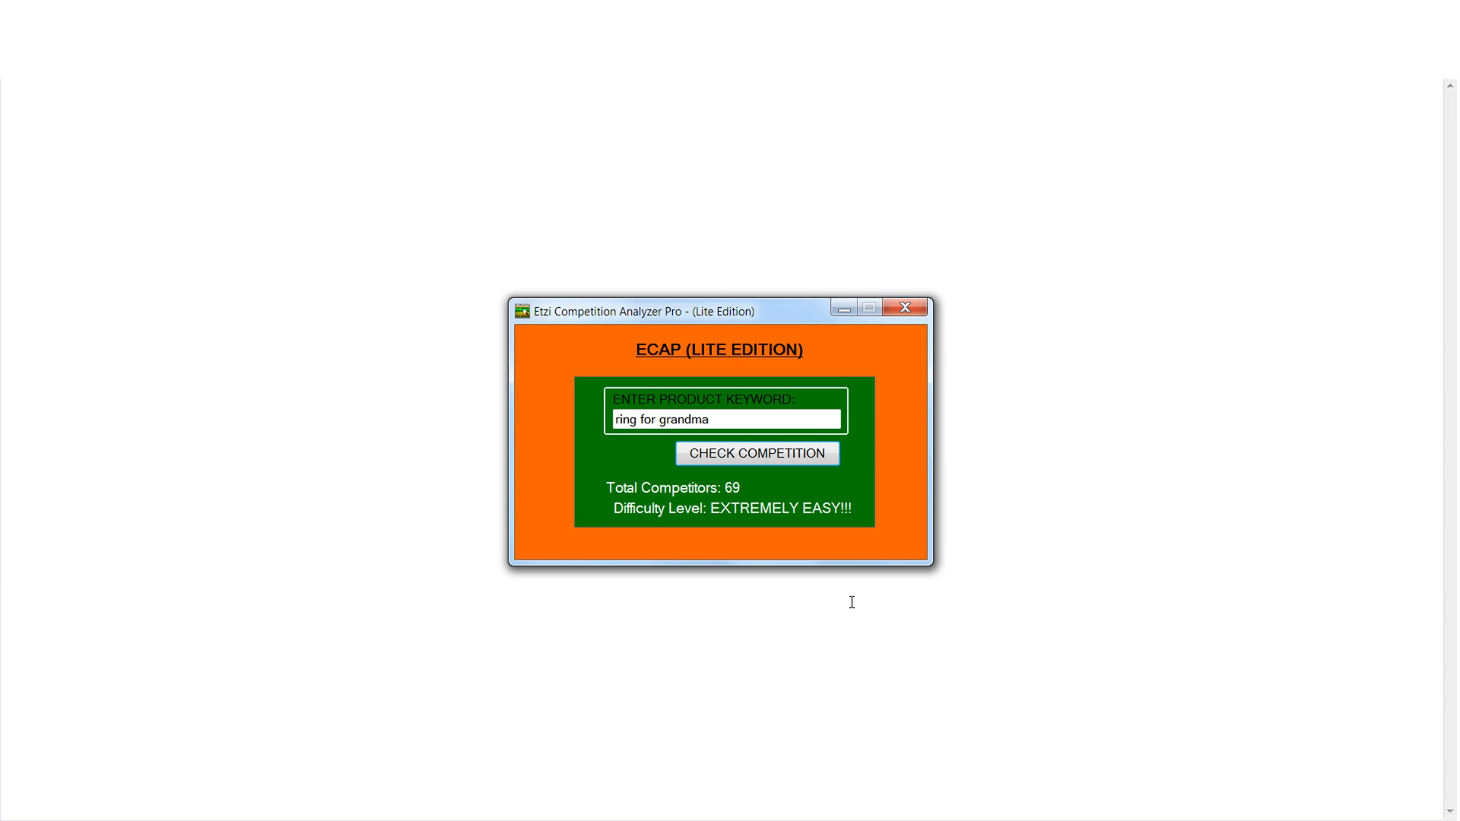
left_click(758, 453)
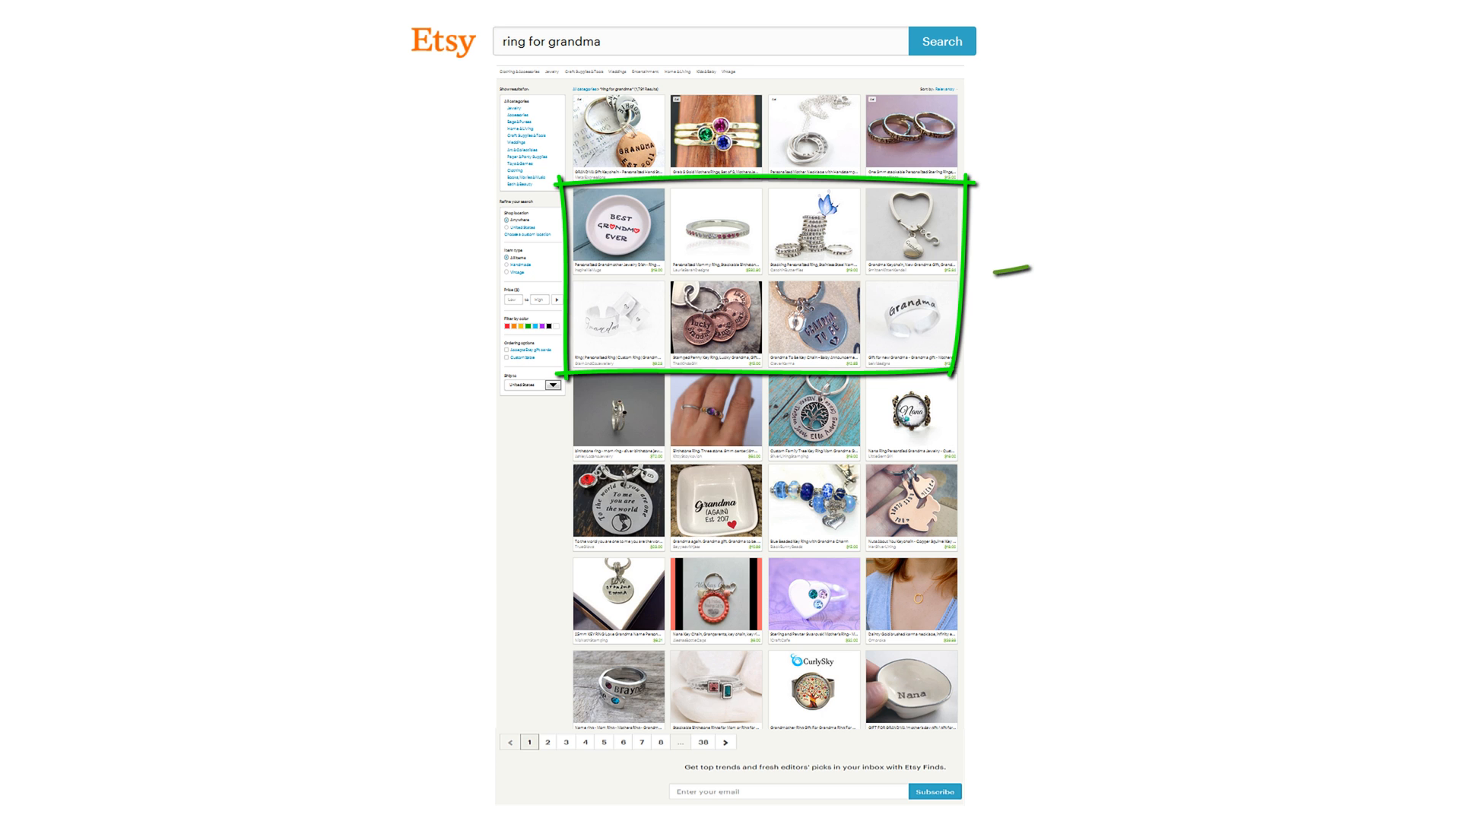